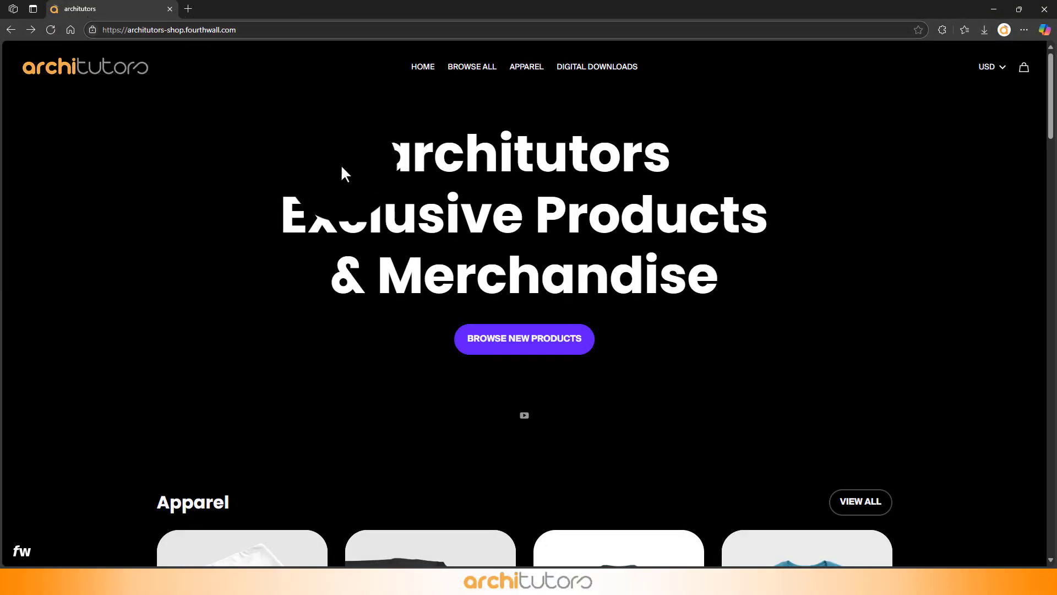
Browse the homepage, then go to the Digital Downloads collection from the top navigation.
scroll(down, 3)
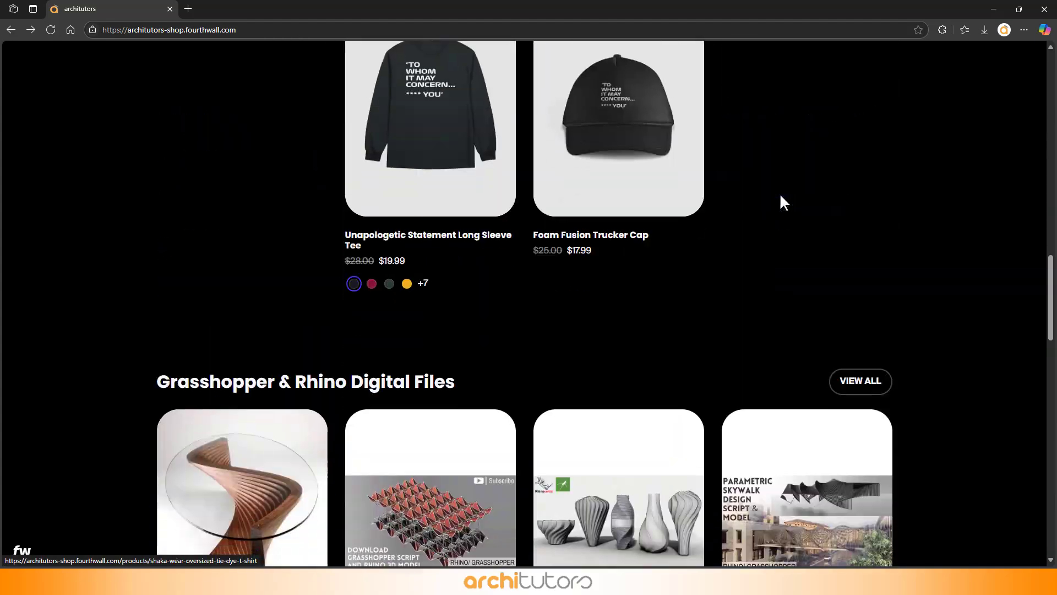
scroll(down, 3)
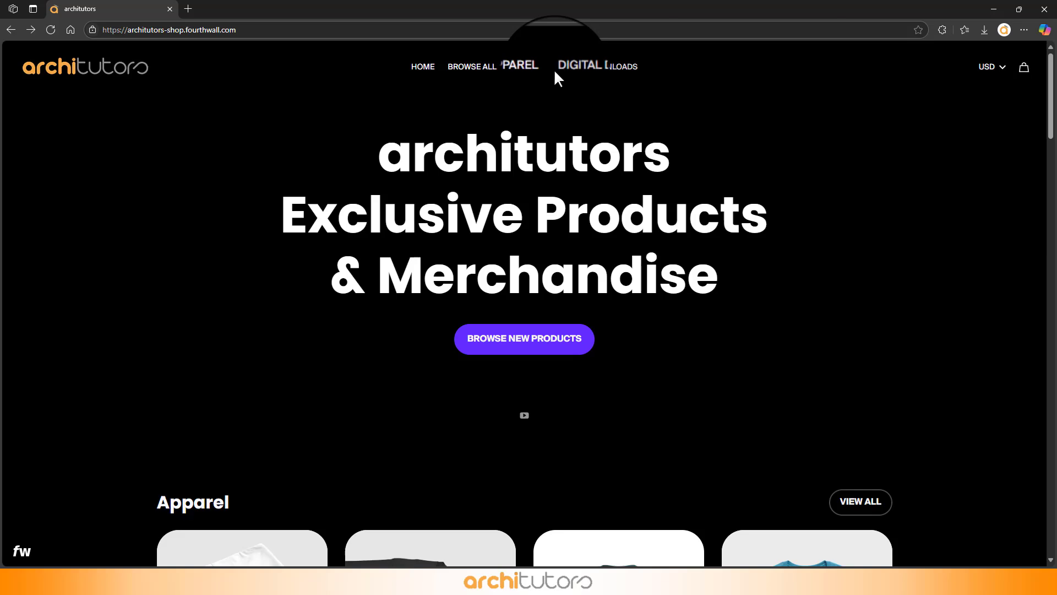
click(597, 66)
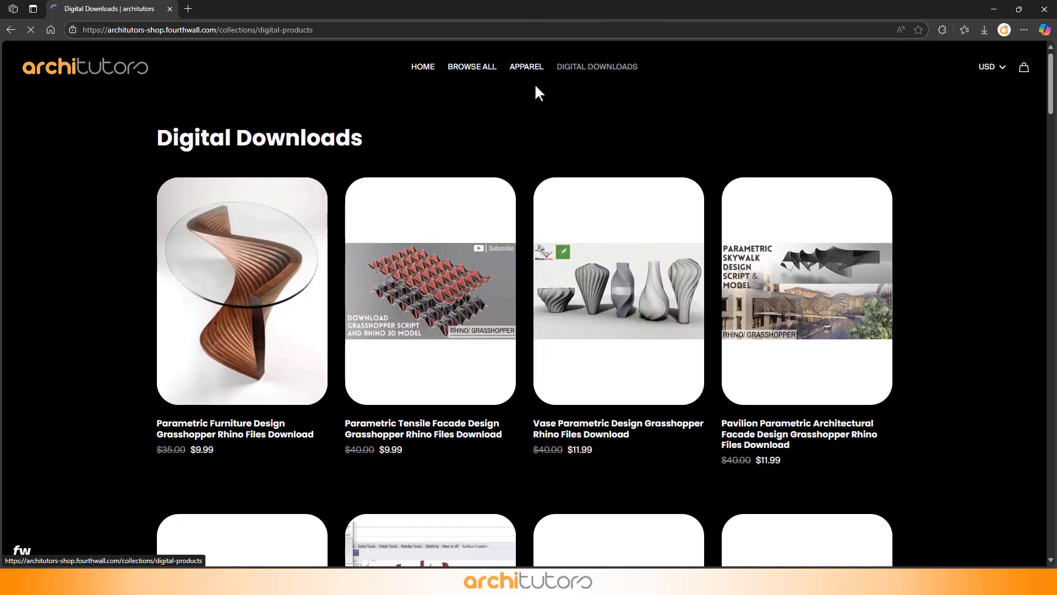
Scroll the collection grid and choose the Weaverbird Parametric Lamp Design product ($9.99).
scroll(down, 3)
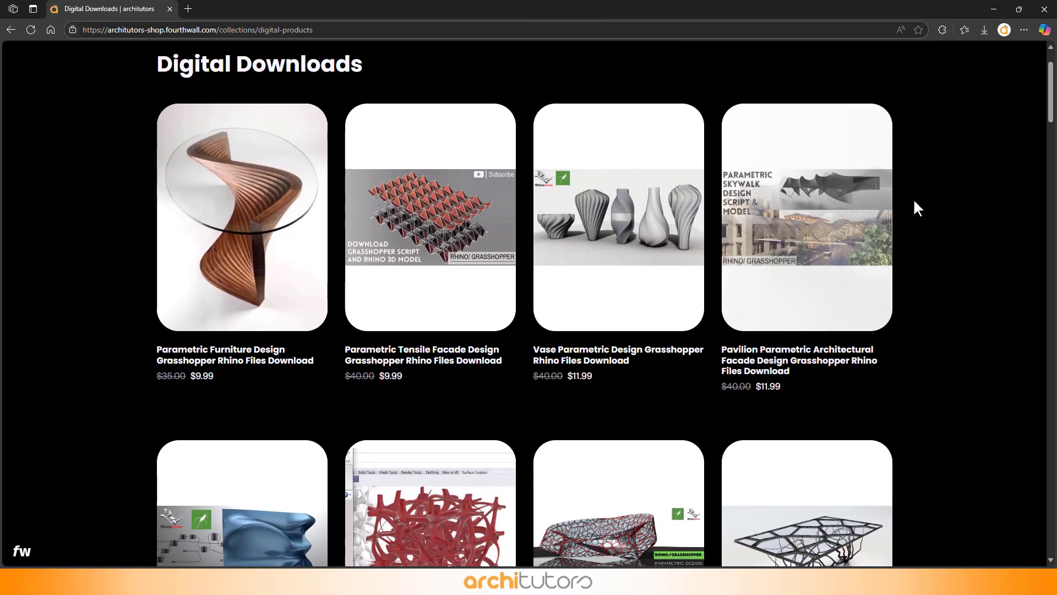
scroll(down, 3)
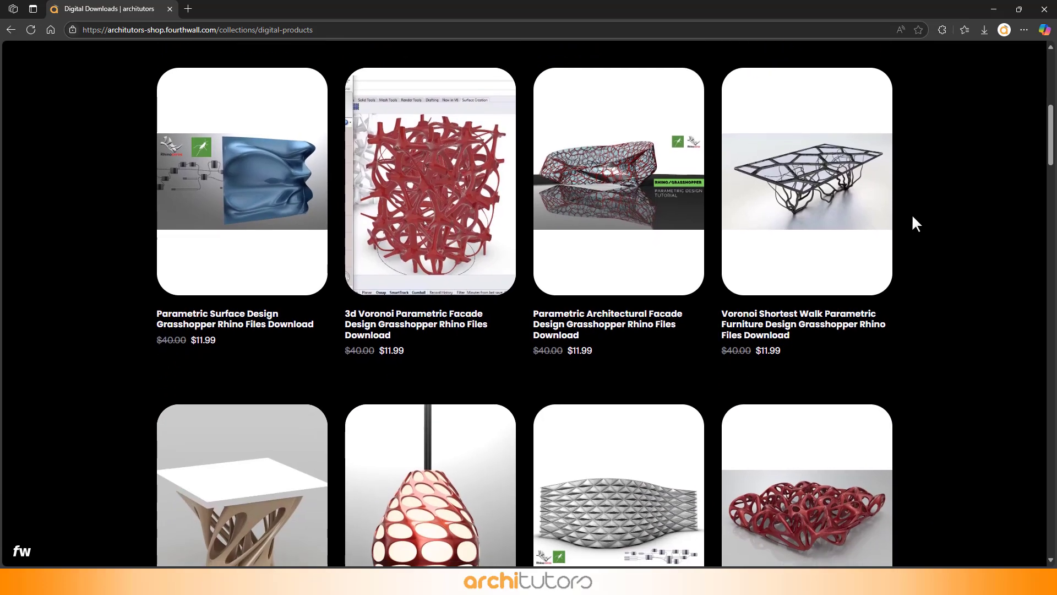
scroll(down, 3)
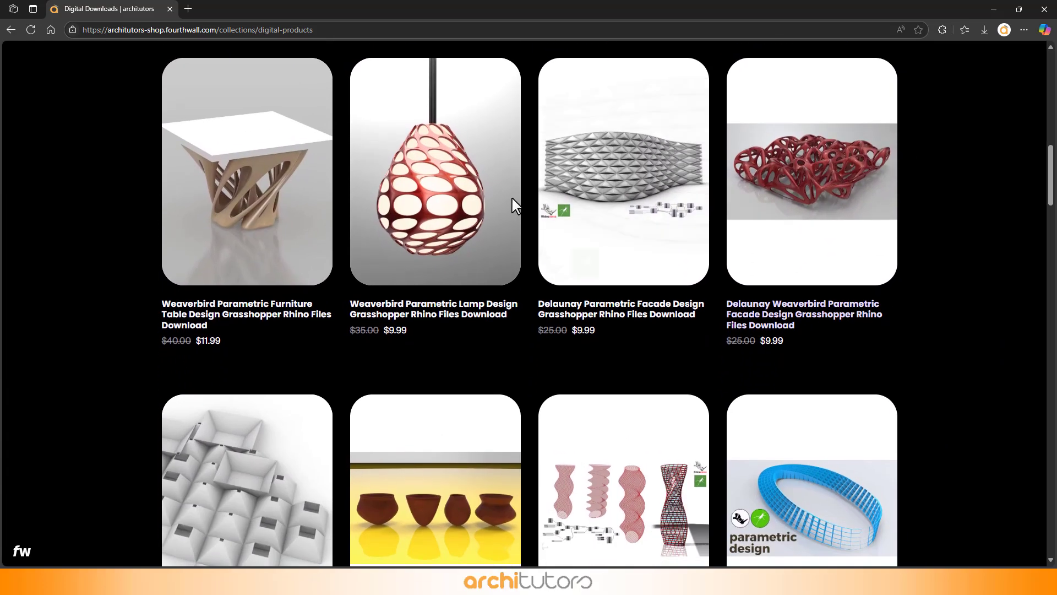
click(435, 171)
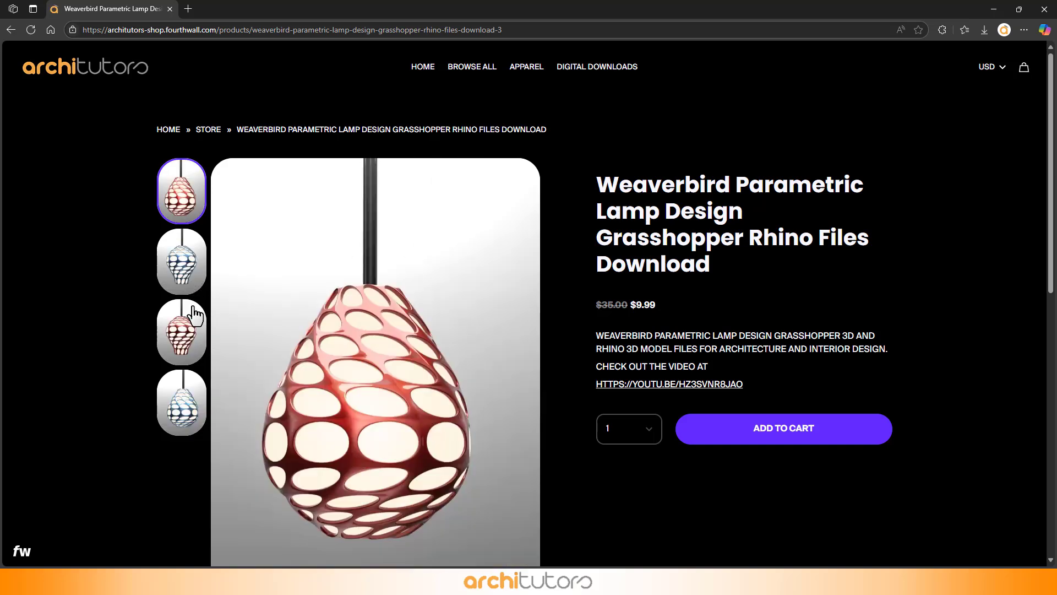
View the lamp's third product image, then follow its youtu.be tutorial link to YouTube.
click(181, 331)
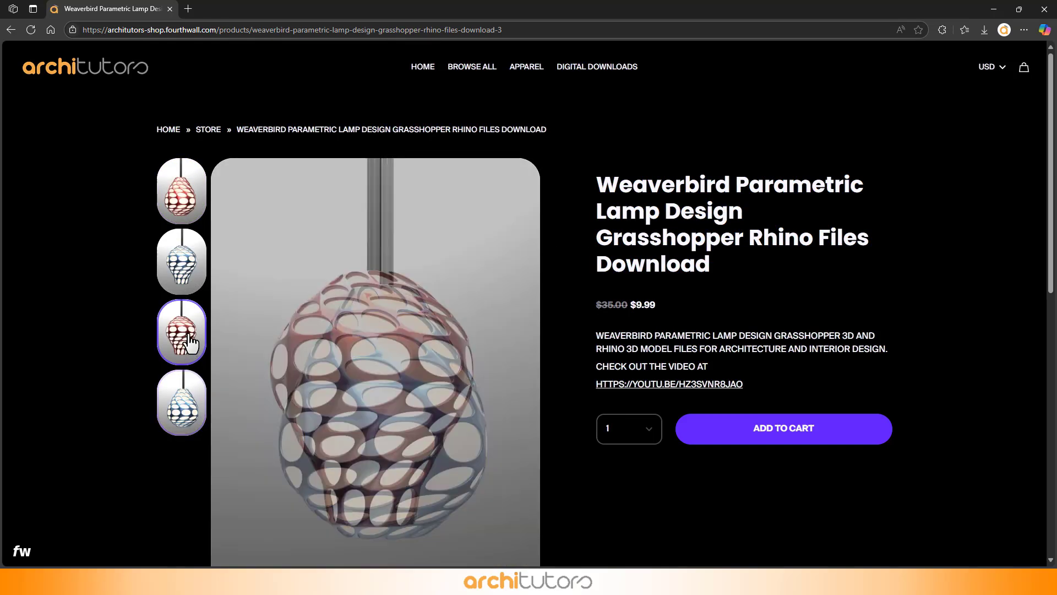
click(669, 384)
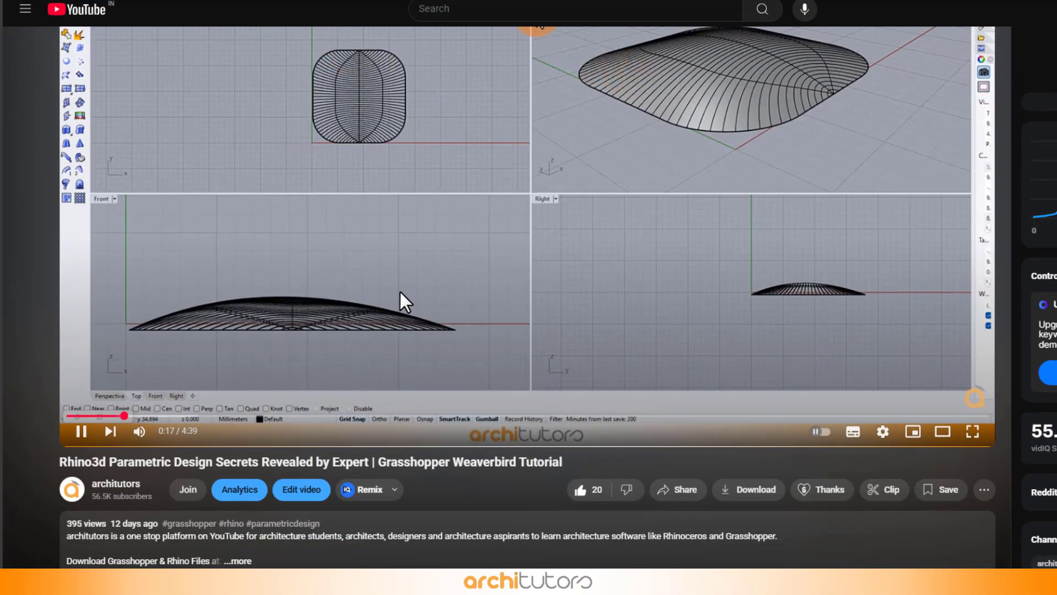
Scroll the tutorial video page and view another image on the Grasshopper Weaverbird Facade product page.
scroll(down, 3)
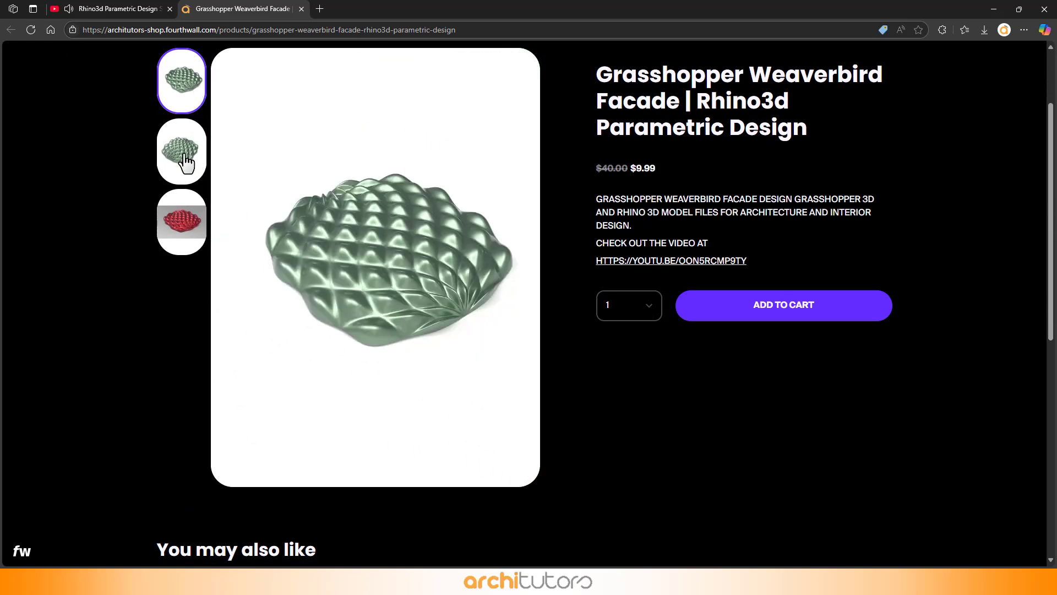
click(181, 222)
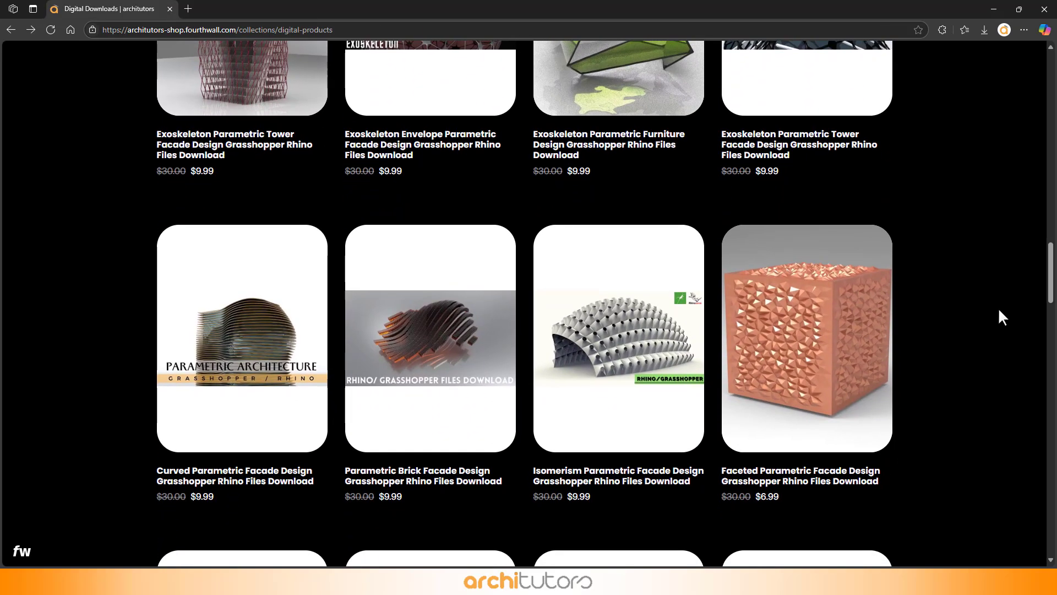
Scroll the Digital Downloads collection to the bottom of page 1, reaching pagination and footer.
scroll(down, 3)
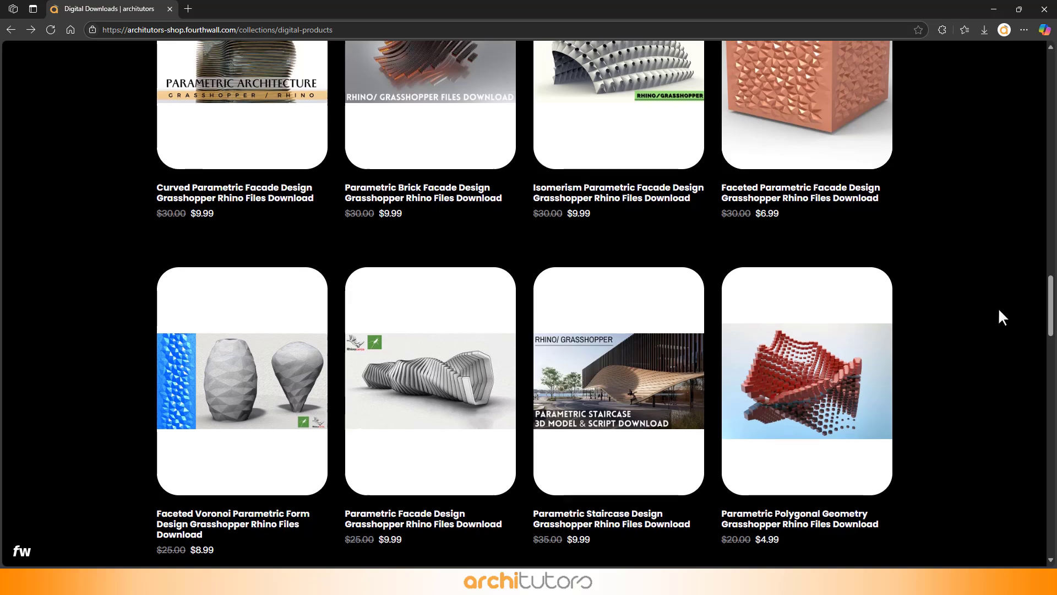
scroll(down, 3)
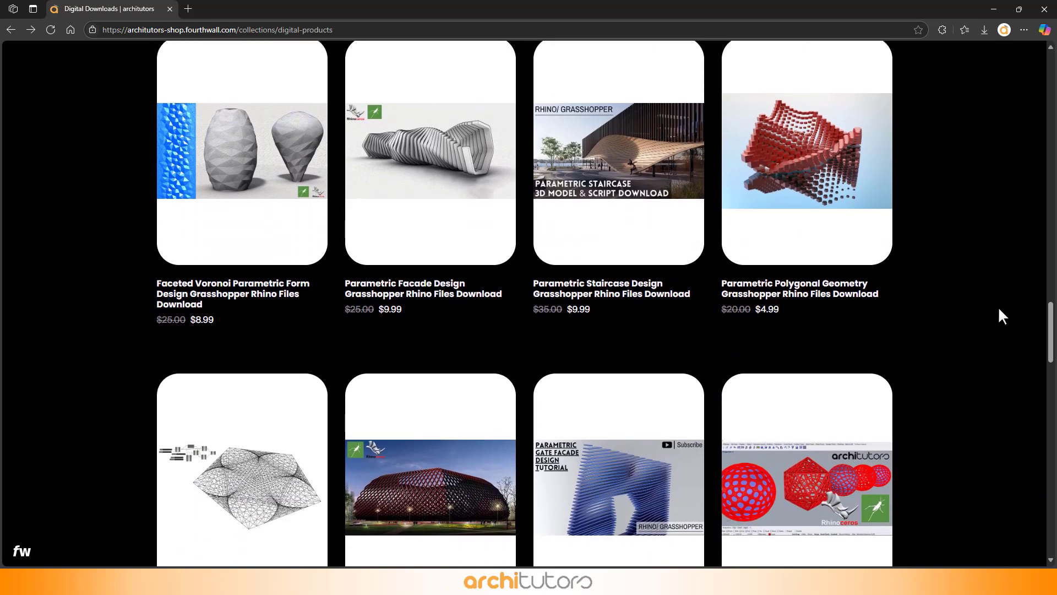
scroll(down, 3)
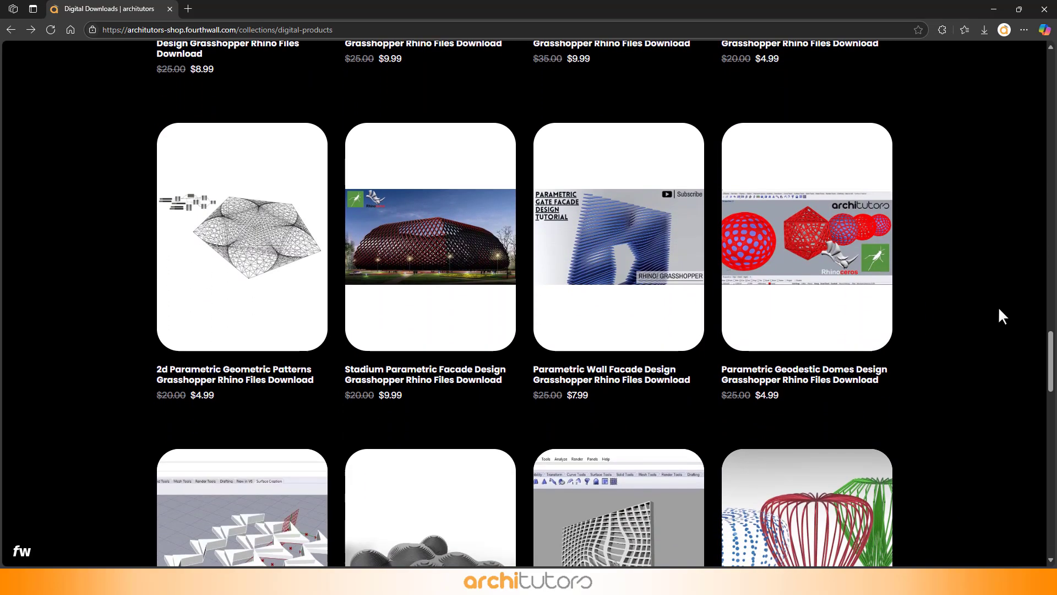
scroll(down, 3)
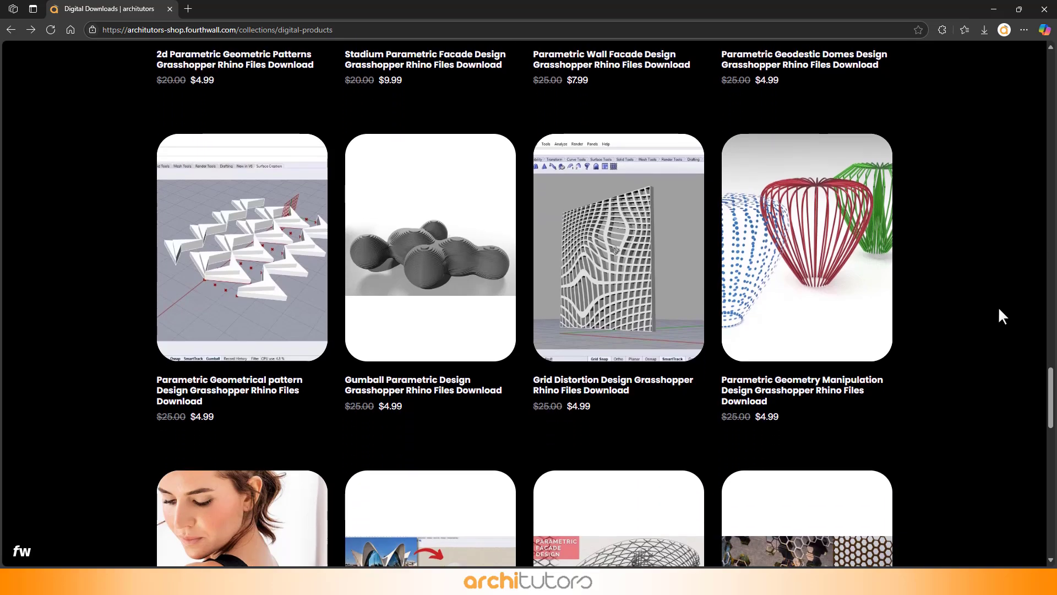
scroll(down, 3)
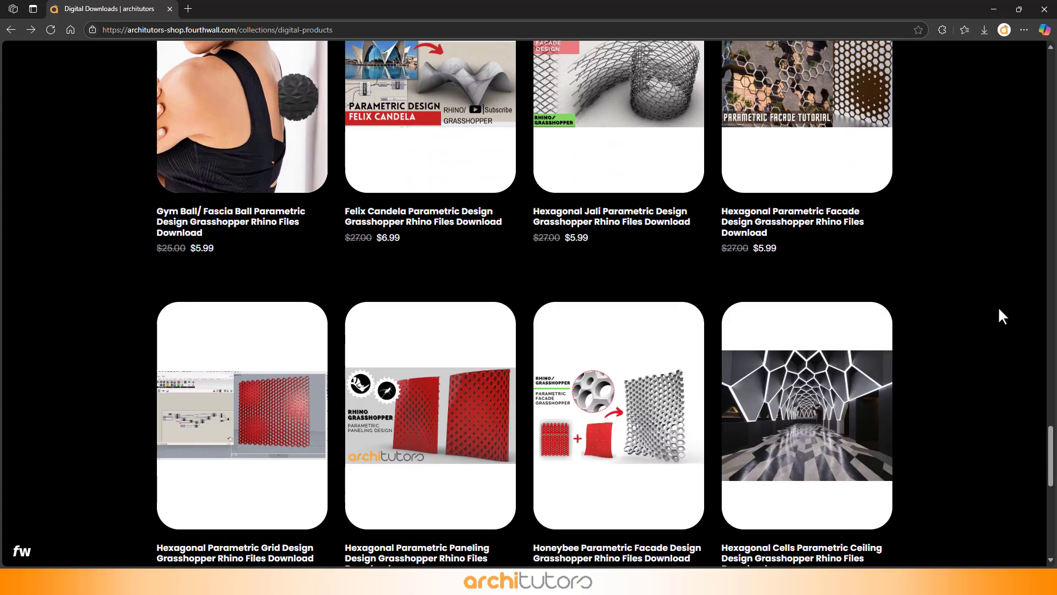
scroll(down, 3)
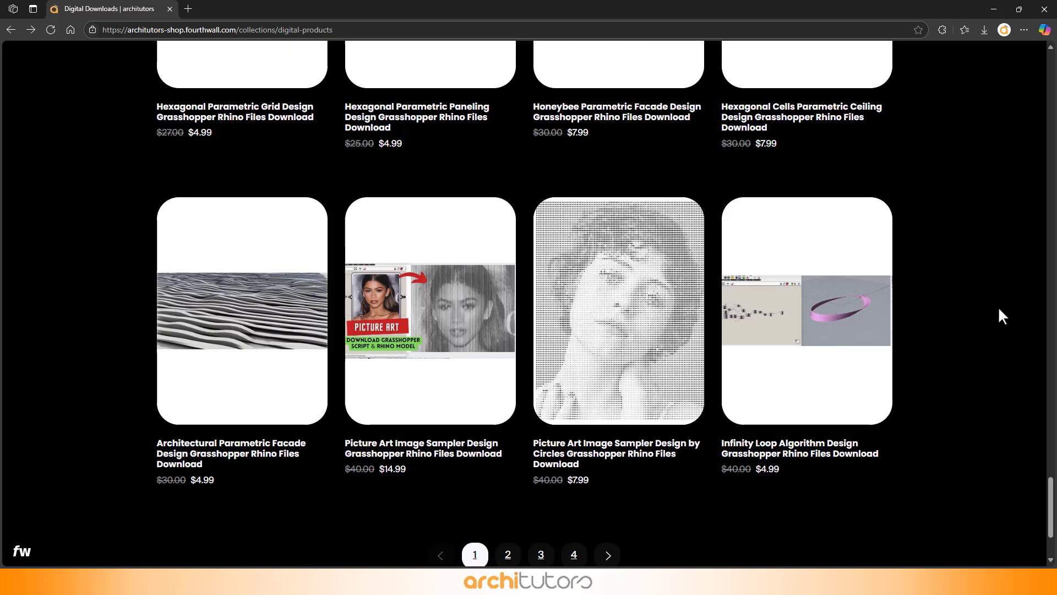
scroll(down, 3)
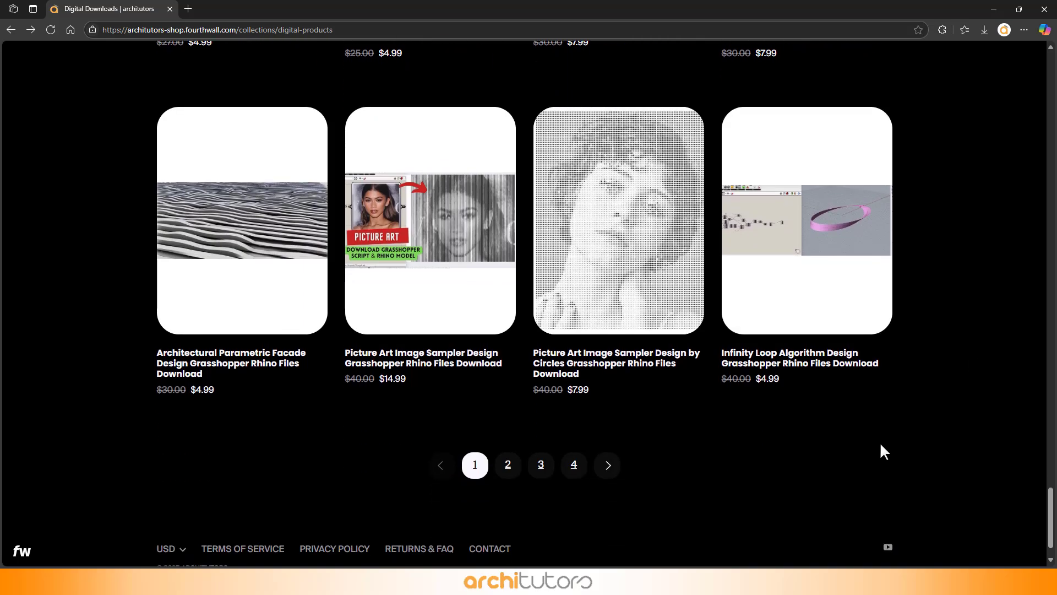